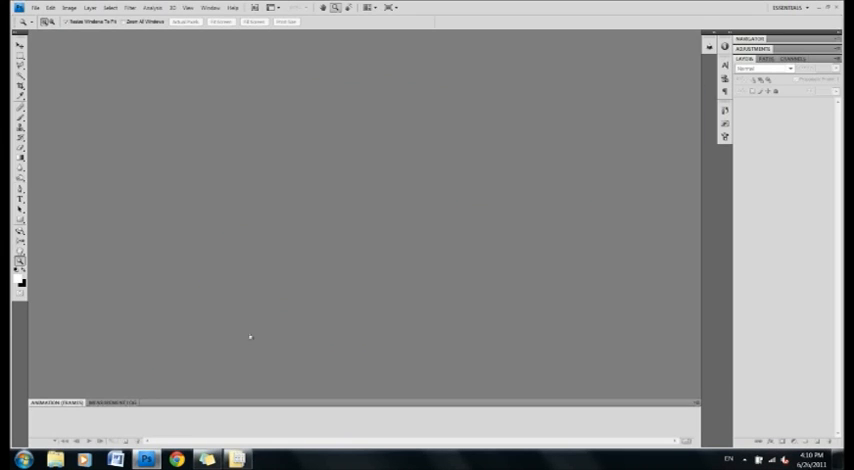
Create a new blank document named 'Animation Tutorial' with the default size settings
left_click(36, 8)
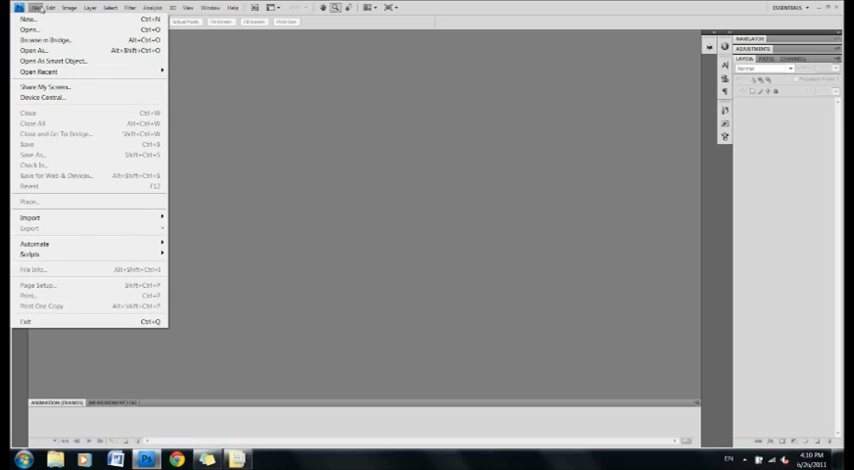
left_click(28, 20)
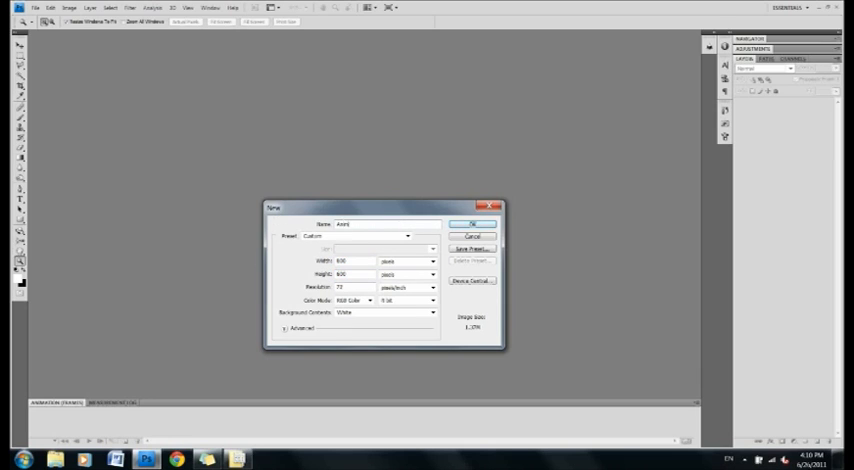
type("Animation Tutorial")
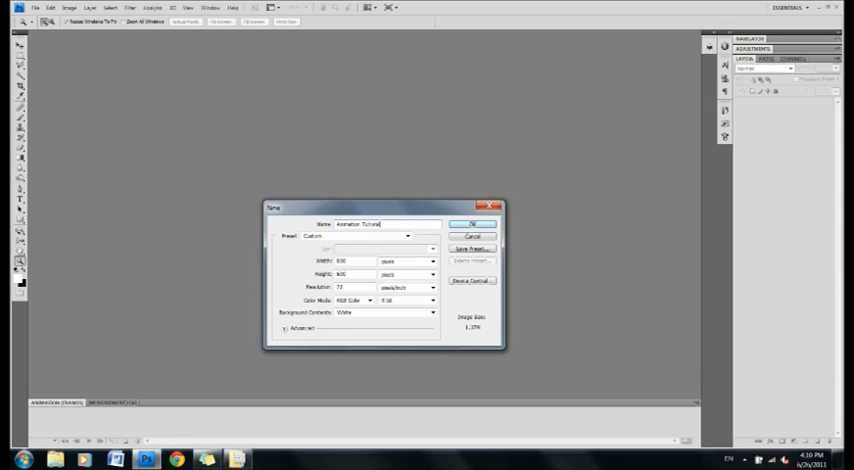
left_click(472, 224)
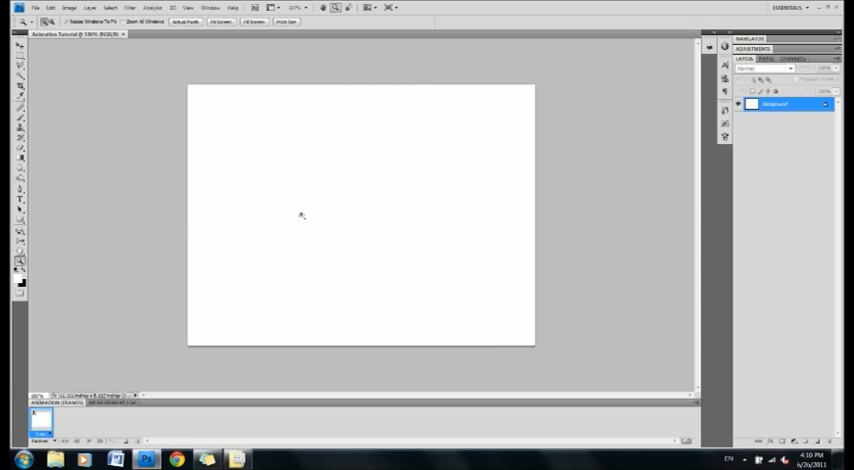
mouse_move(400, 232)
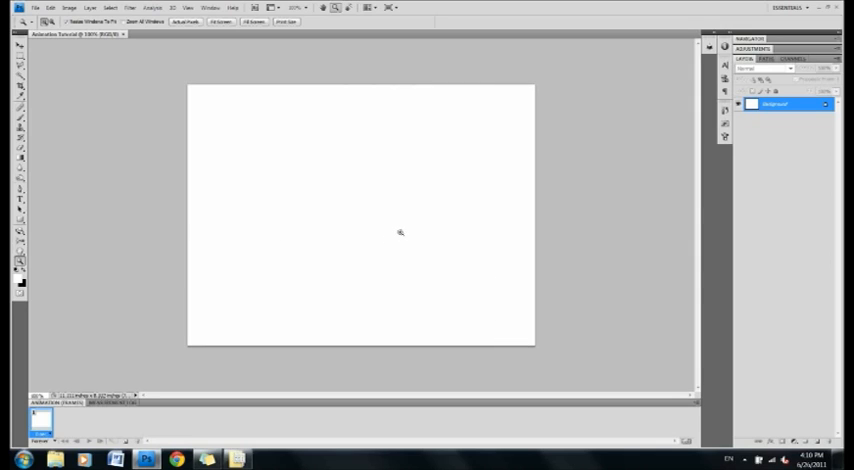
mouse_move(234, 124)
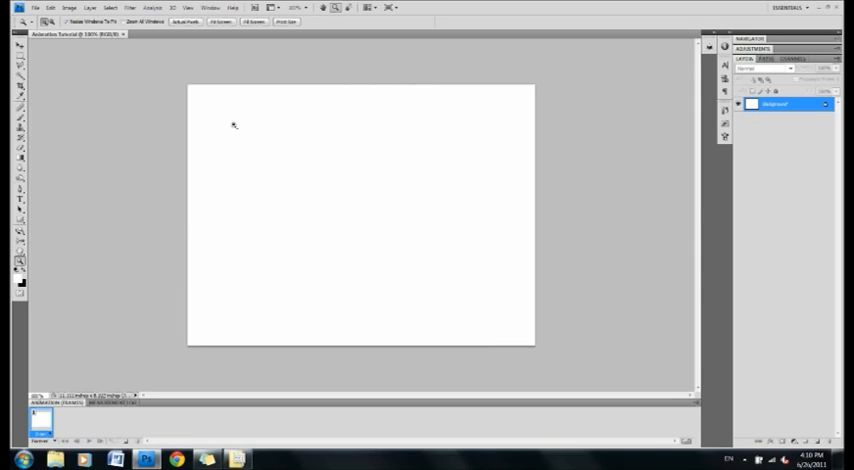
mouse_move(226, 130)
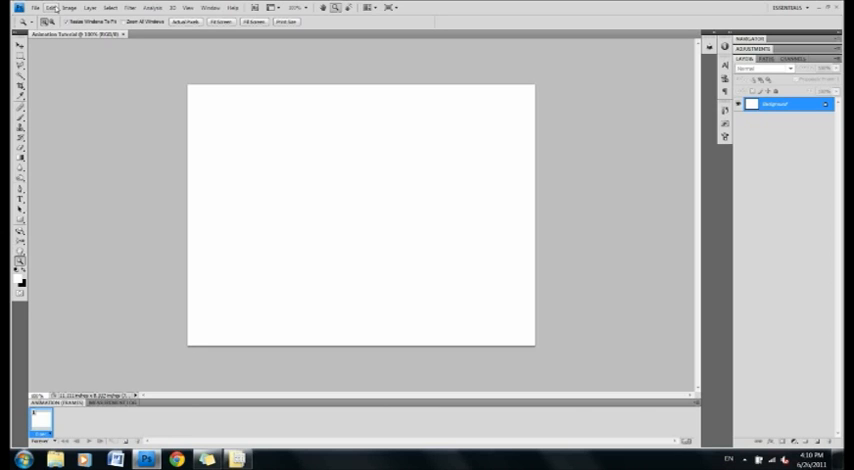
In Keyboard Shortcuts, switch the Shortcuts For category to Panel Menus
left_click(50, 8)
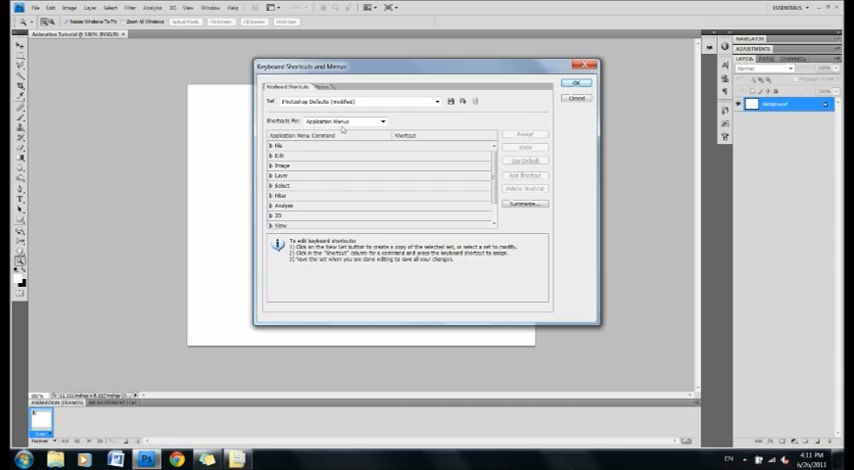
left_click(380, 120)
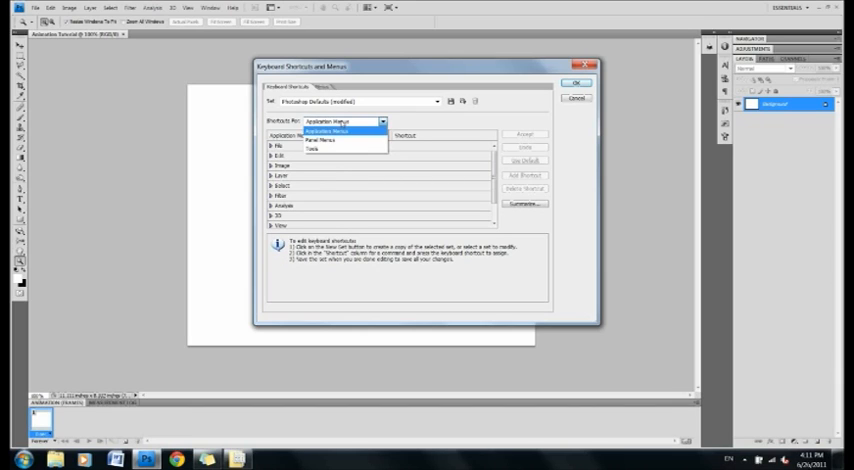
left_click(322, 148)
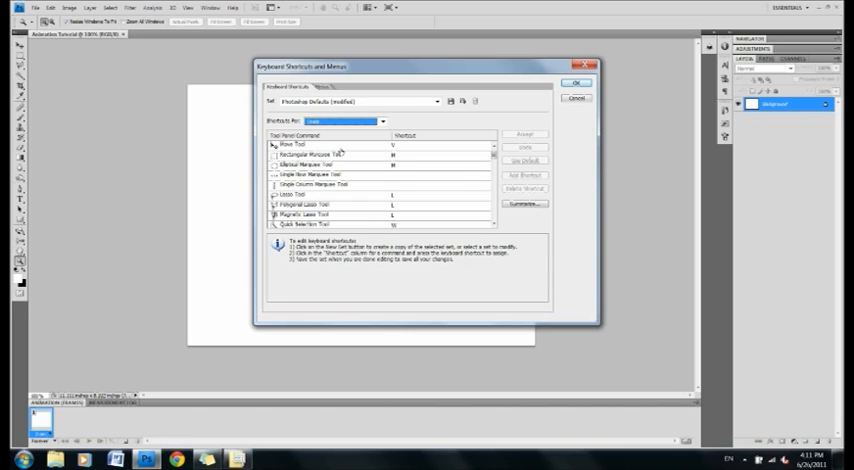
left_click(384, 120)
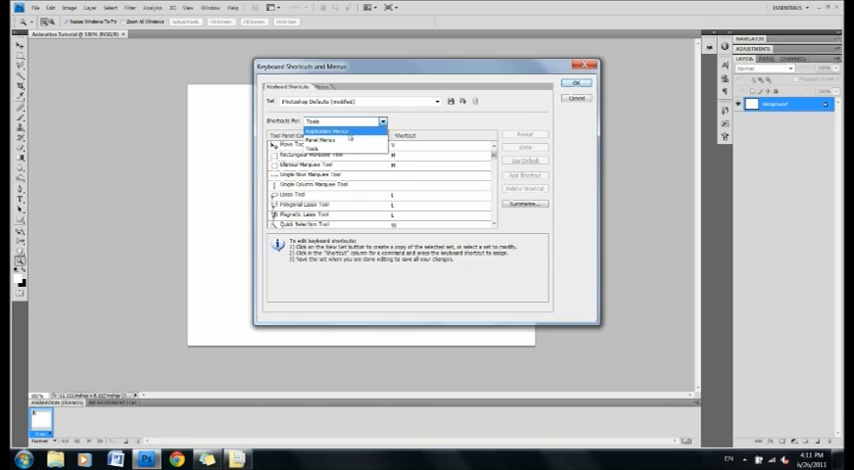
left_click(330, 132)
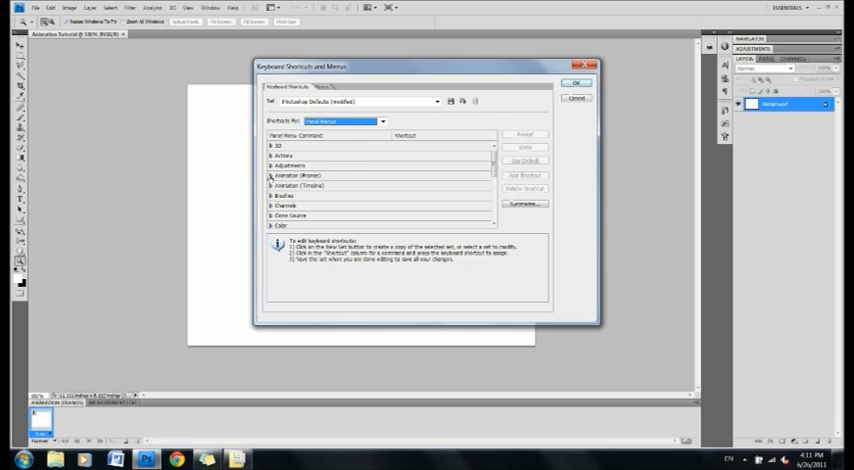
Assign keys to the Animation (Frames) frame commands and save the shortcuts
left_click(270, 176)
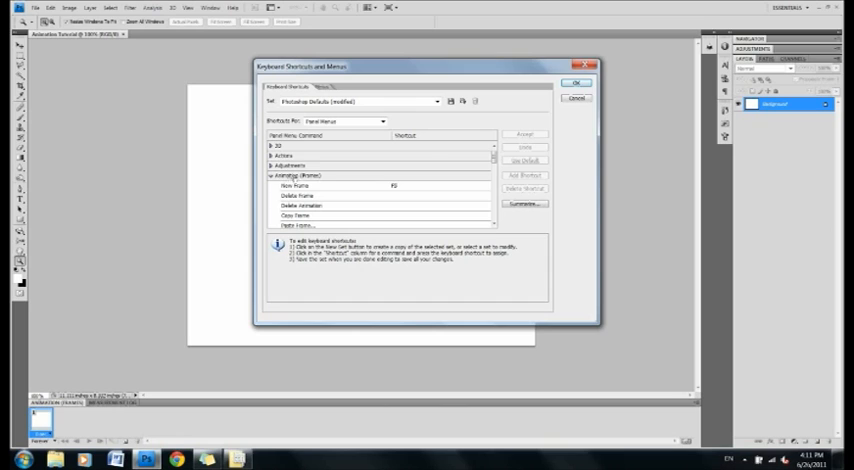
left_click(296, 186)
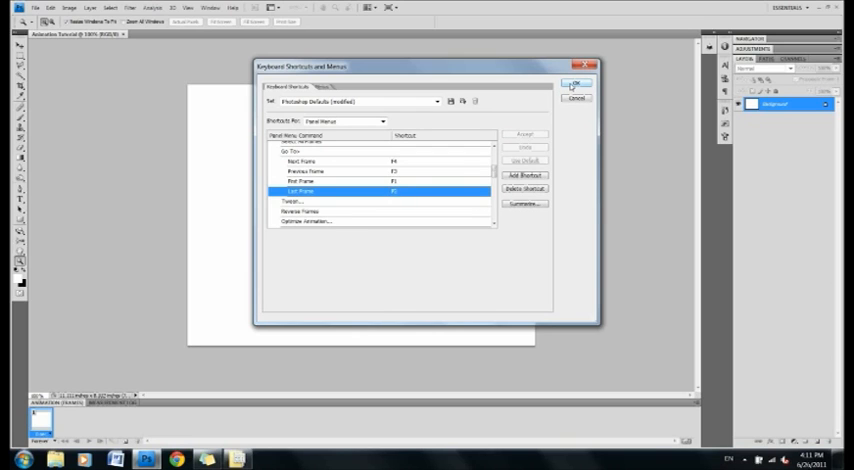
left_click(576, 84)
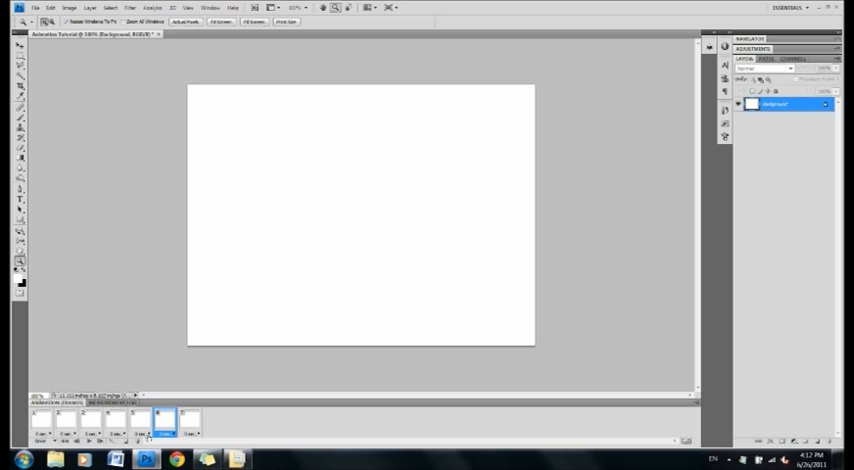
left_click(40, 420)
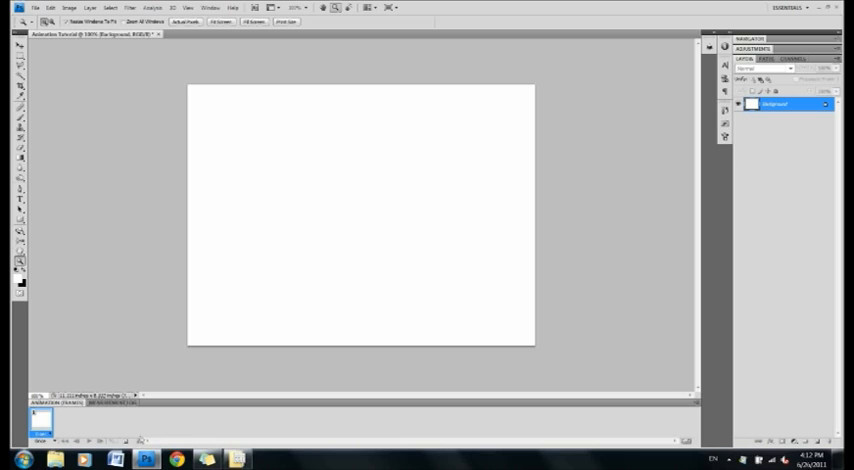
mouse_move(646, 182)
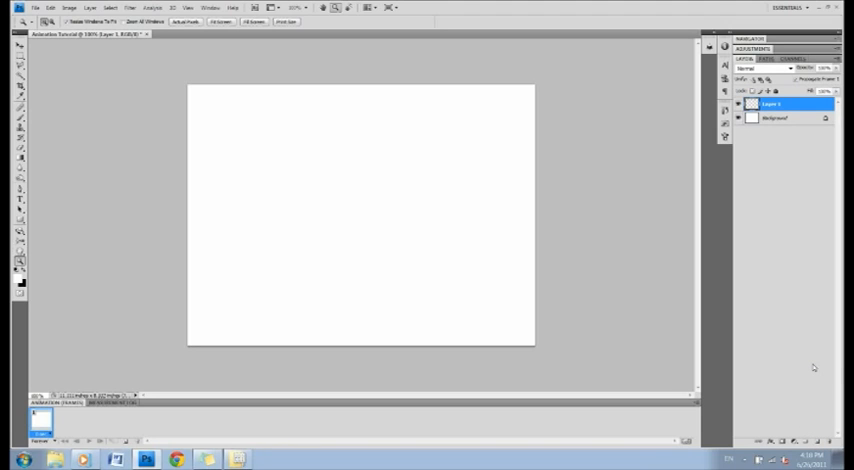
mouse_move(576, 176)
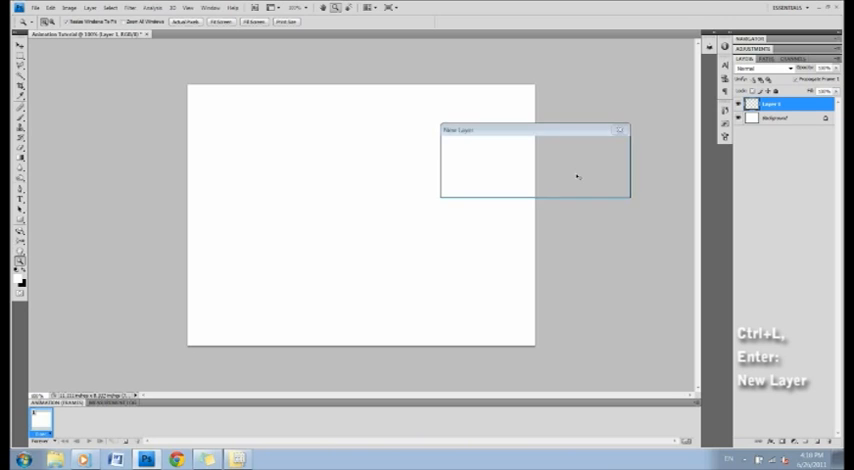
Accept the default new layer, Layer 1, above the background
key("Return")
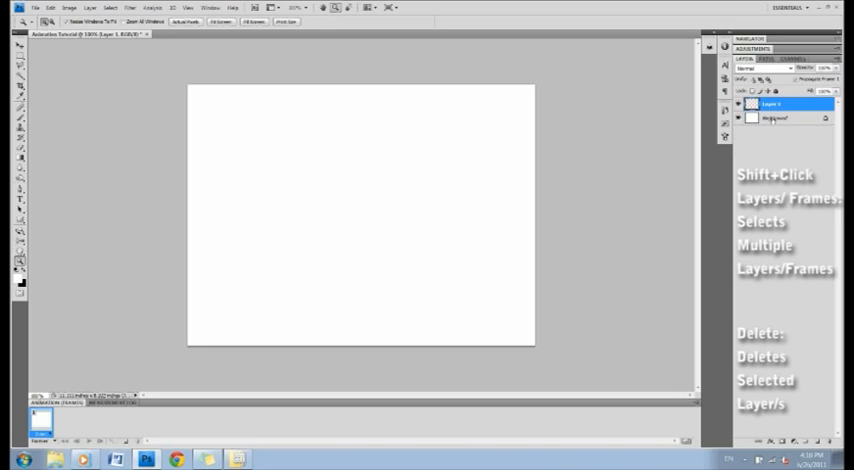
mouse_move(340, 170)
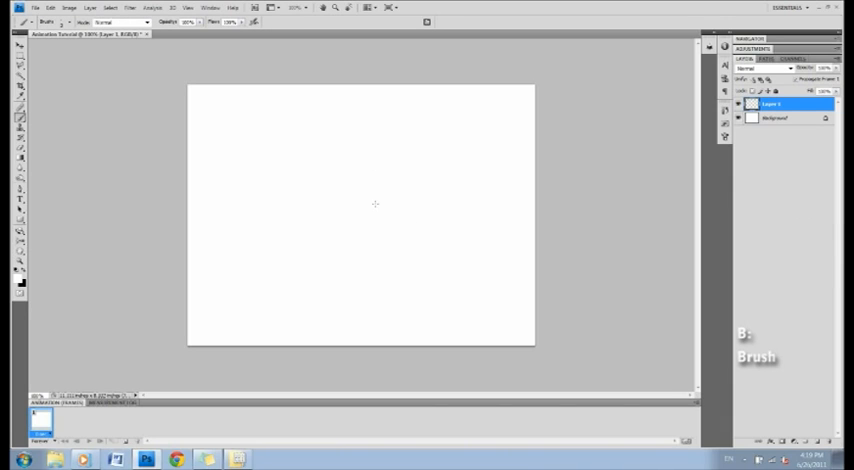
Brush the sumo's head, rounded body and outline over the rough sketch on Layer 1
key("d")
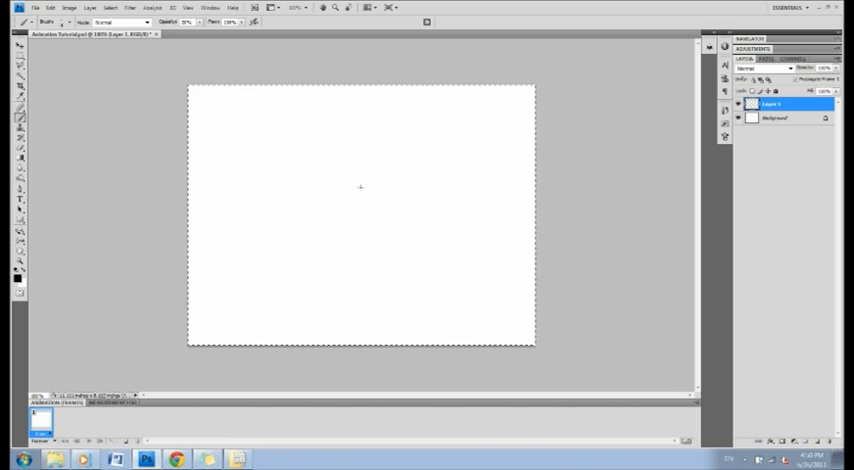
mouse_move(340, 160)
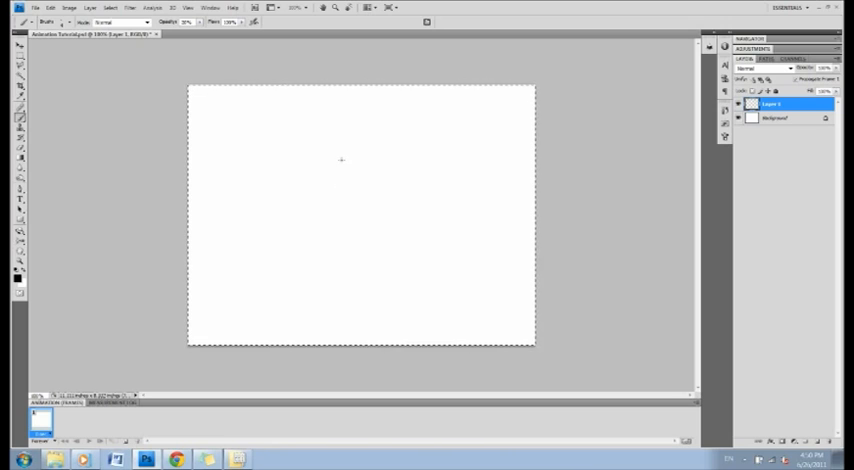
left_click_drag(344, 150, 358, 184)
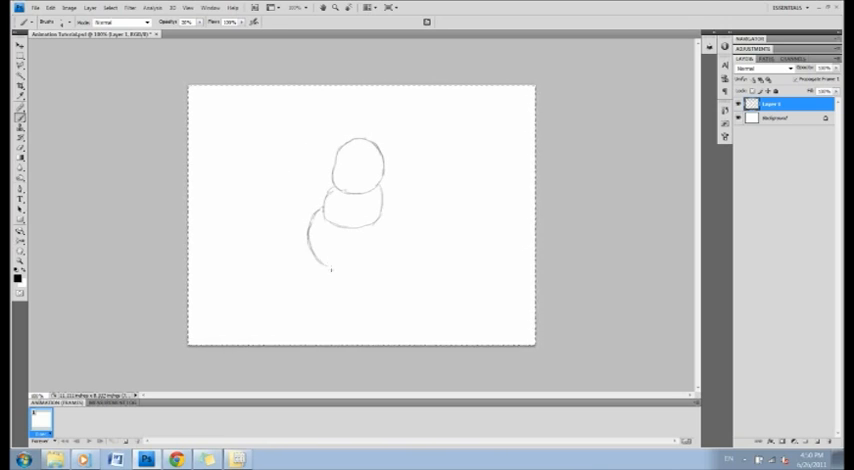
left_click_drag(330, 264, 396, 254)
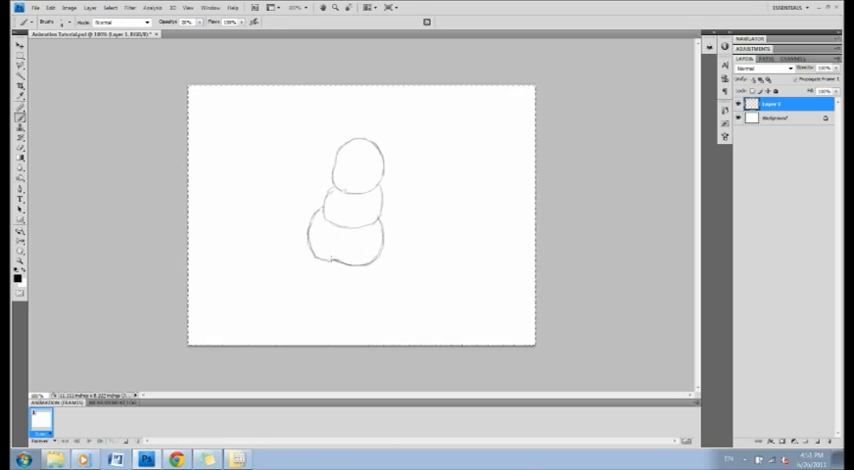
left_click(326, 238)
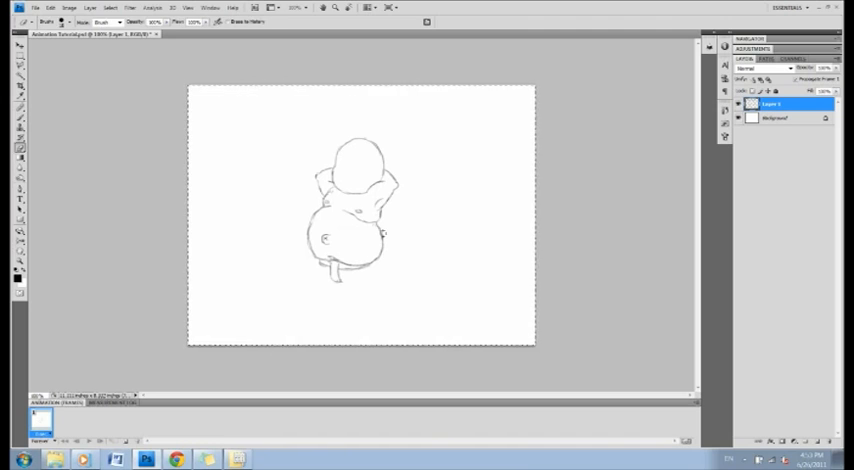
left_click_drag(376, 270, 384, 292)
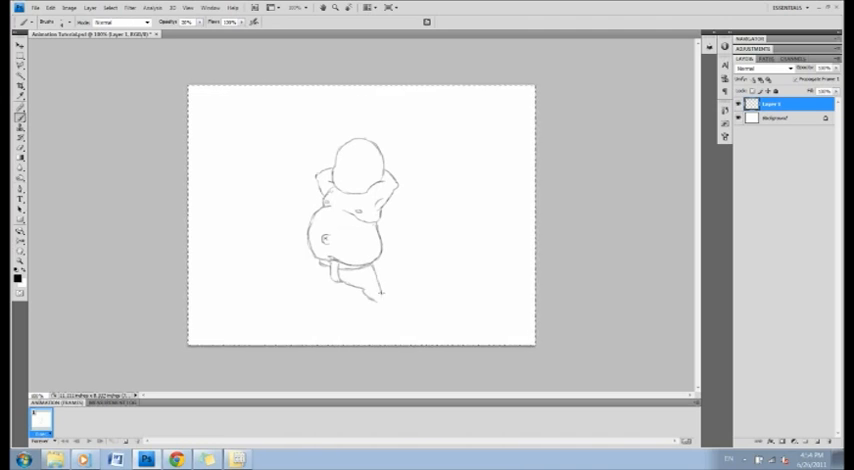
left_click_drag(330, 270, 384, 304)
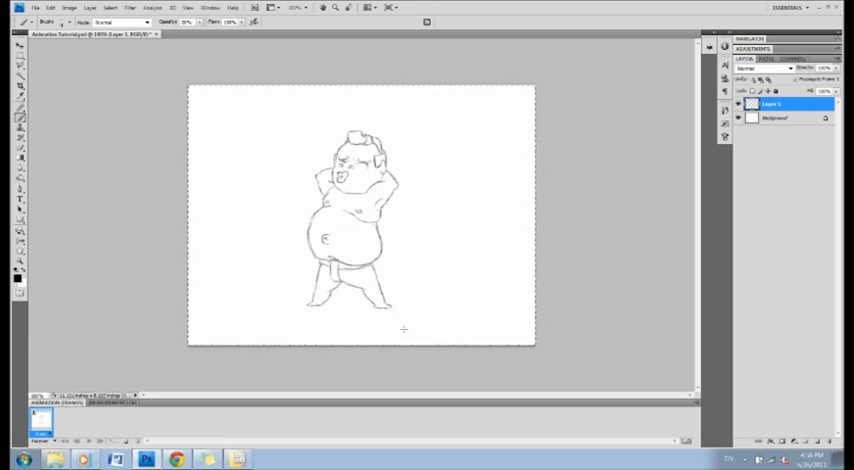
mouse_move(476, 262)
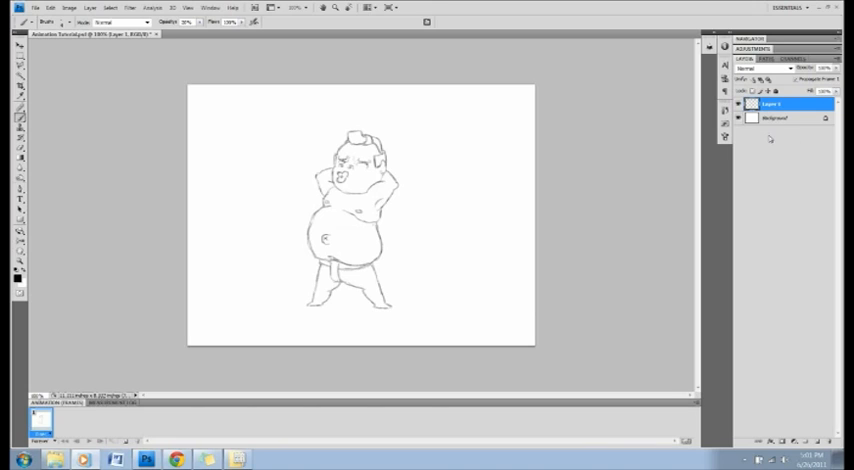
mouse_move(812, 140)
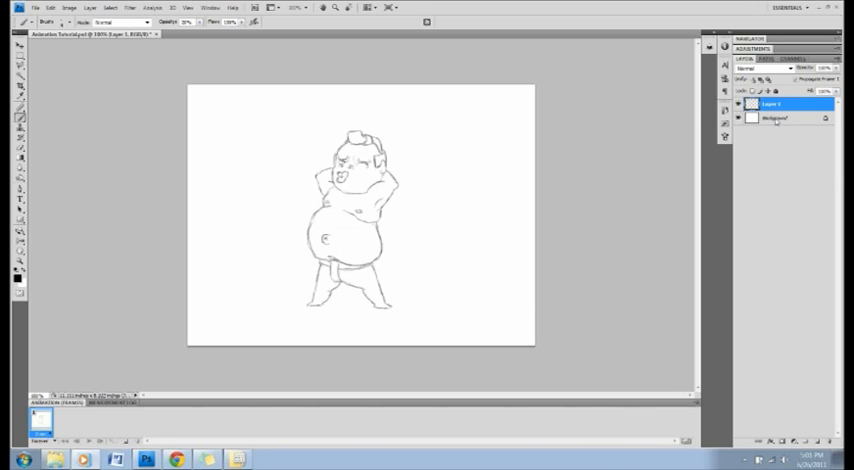
Duplicate the sumo layer and warp the copy taller with Free Transform
key("ctrl+a")
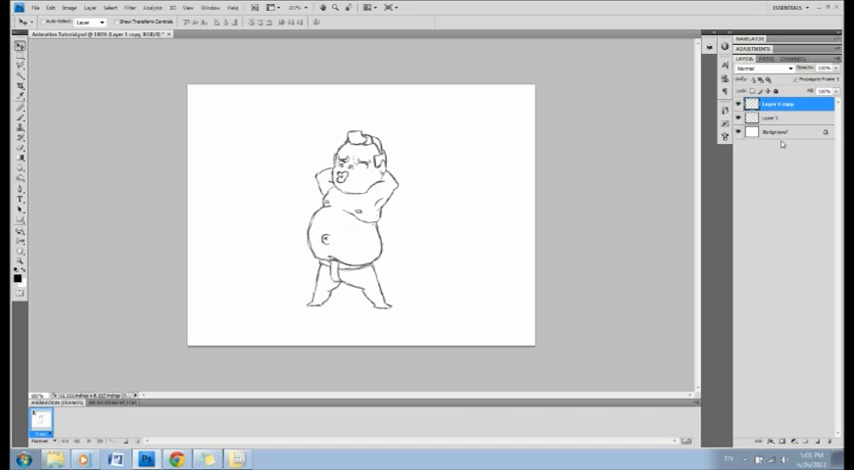
key("ctrl+t")
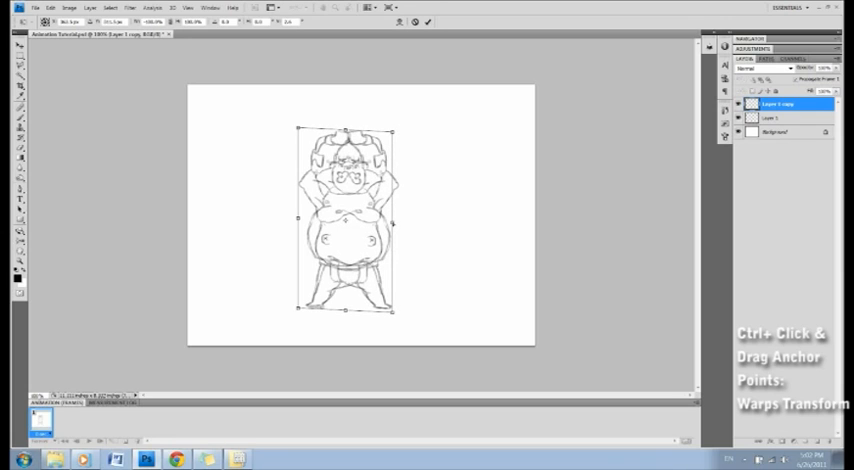
key("Return")
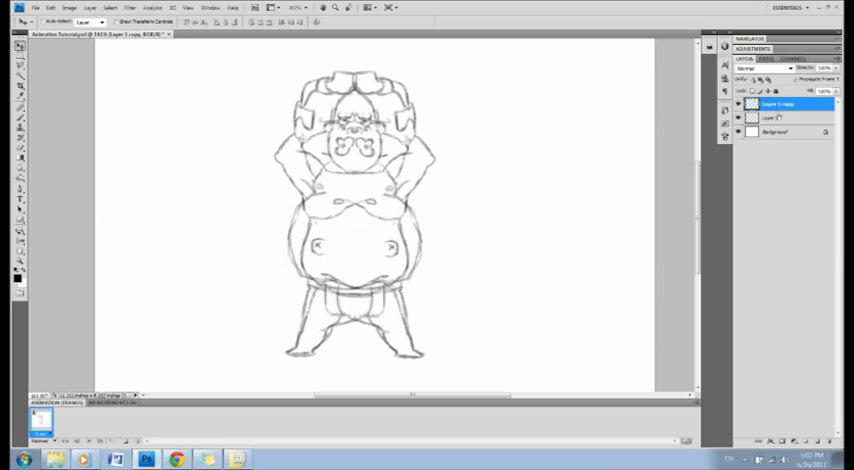
Add a new blank layer above the warped sumo copy for redrawing the pose
left_click(784, 118)
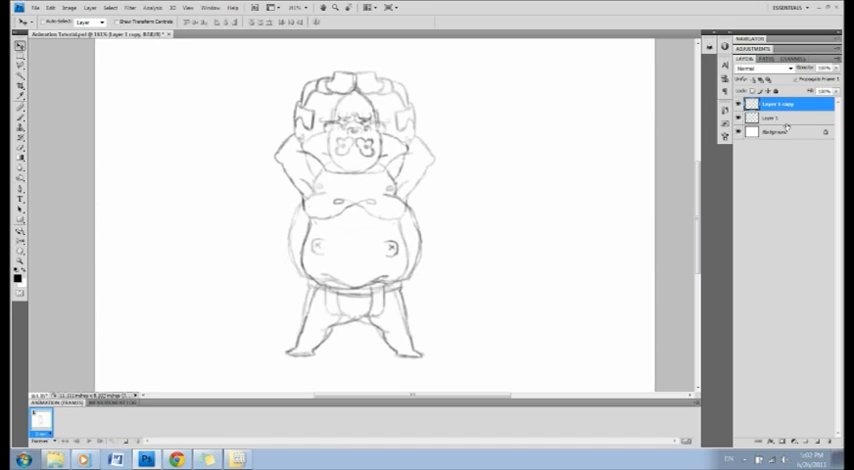
left_click(780, 118)
type("1")
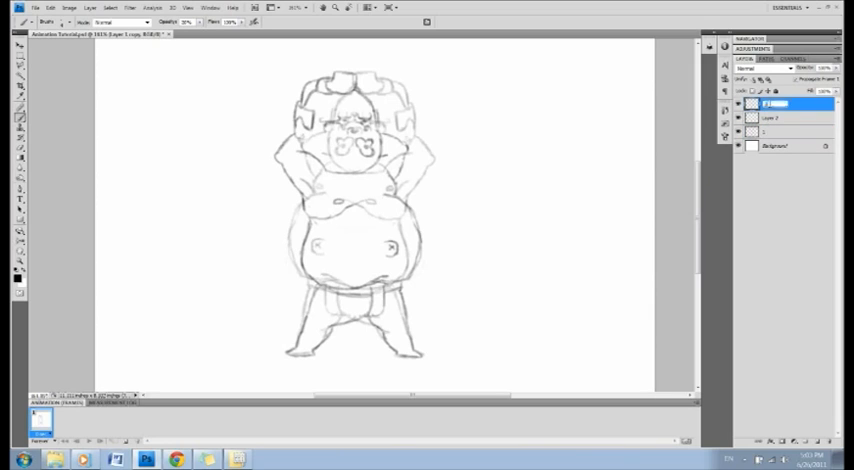
left_click(780, 118)
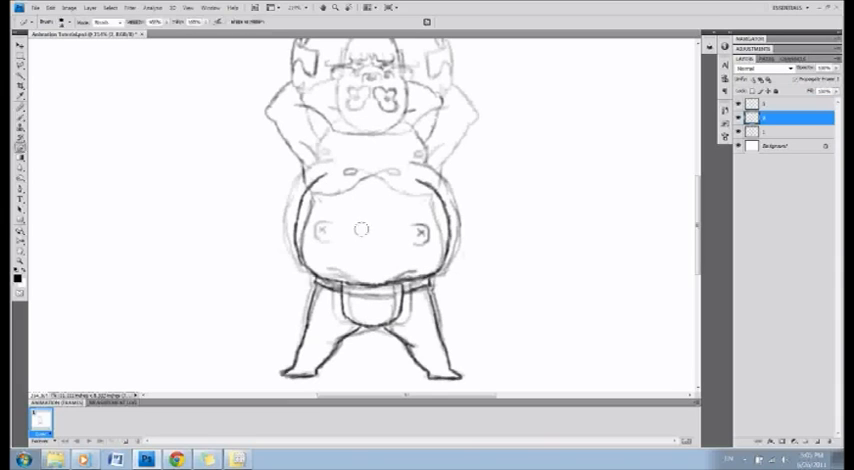
Trace the warped guide to draw the clean front-facing sumo pose
left_click(368, 244)
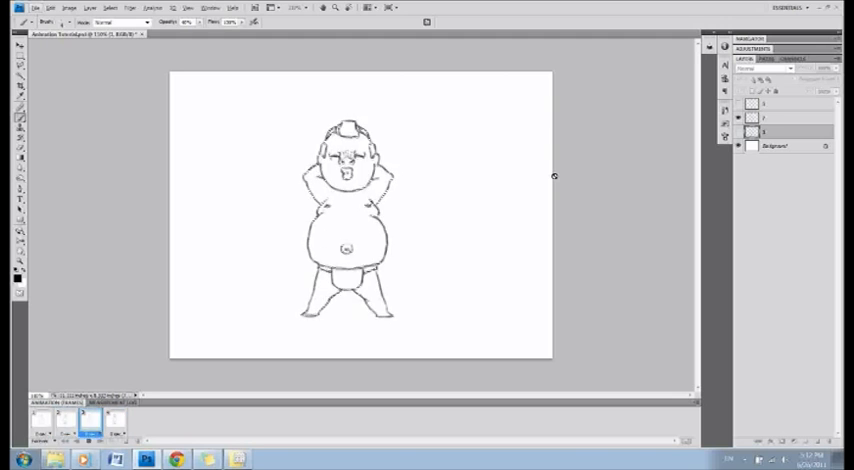
Duplicate the selected frame so each sumo pose gets its own animation frame
left_click(64, 420)
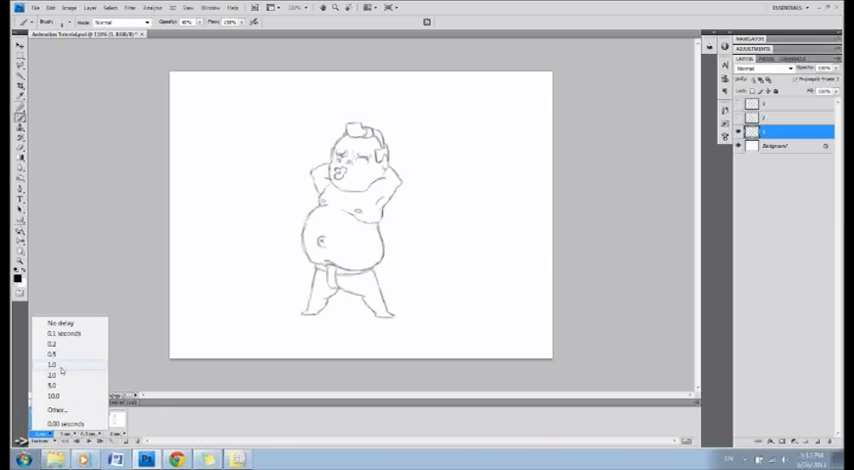
Choose the frame delay time under the frame in the Animation panel
left_click(58, 366)
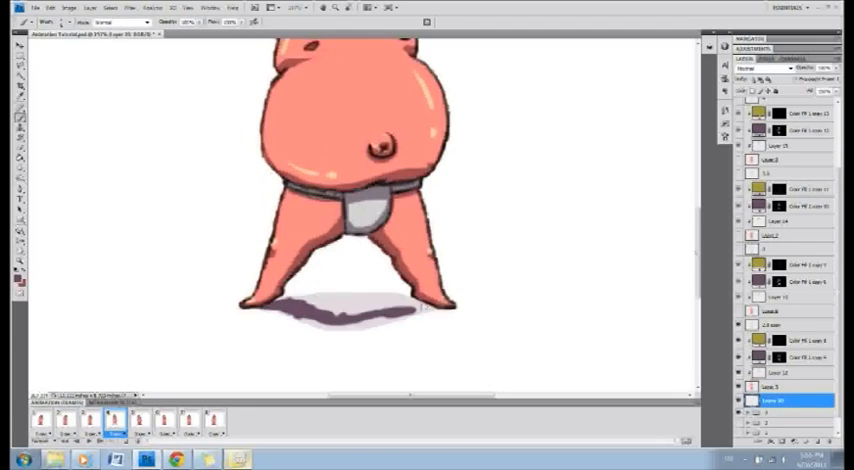
Add the final dance frame showing the full-body sumo pose with its shadow
left_click(190, 420)
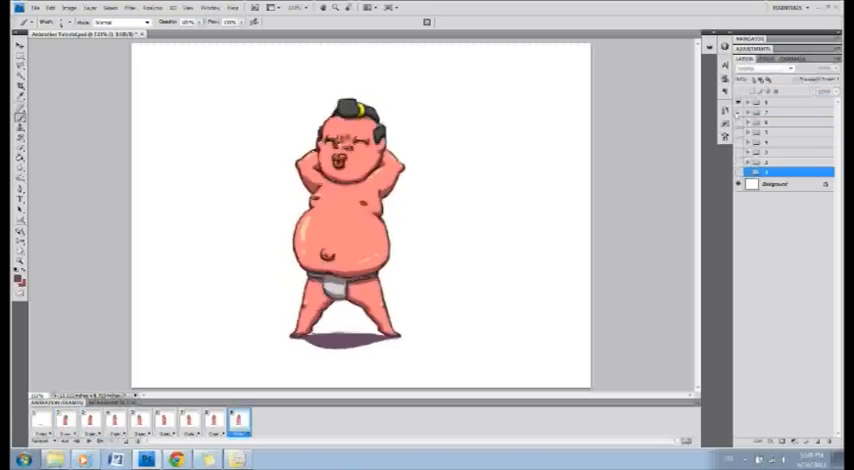
Preview the looping dance animation with the Animation panel's playback controls
left_click(784, 132)
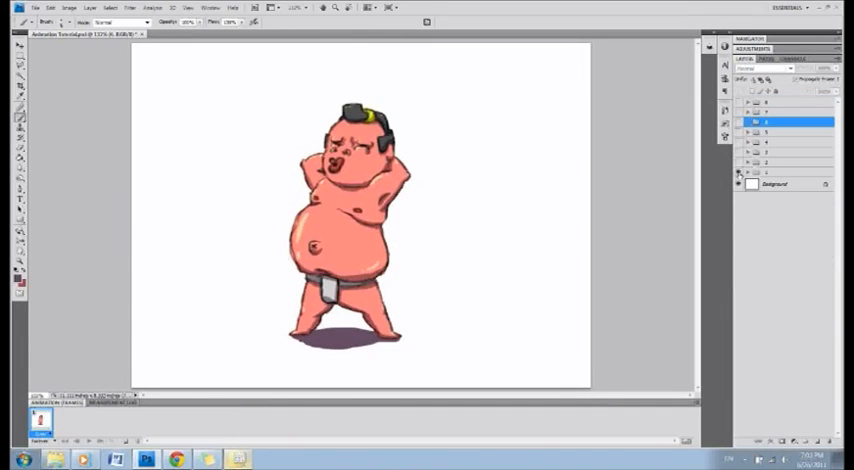
mouse_move(740, 172)
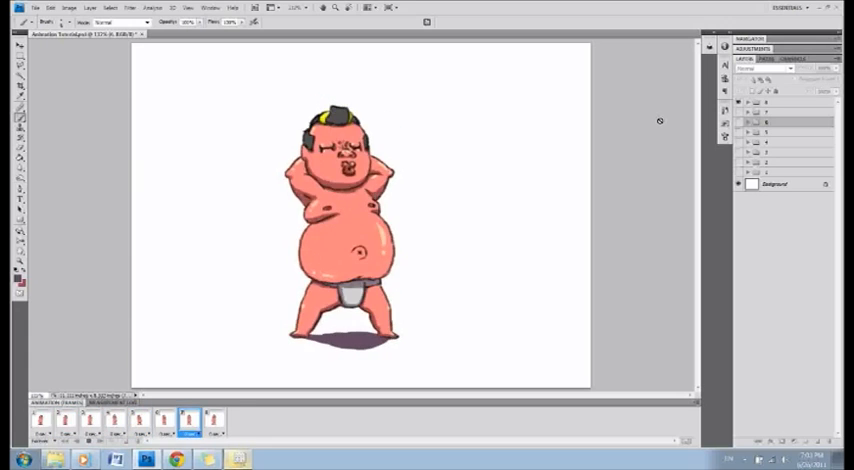
left_click(78, 424)
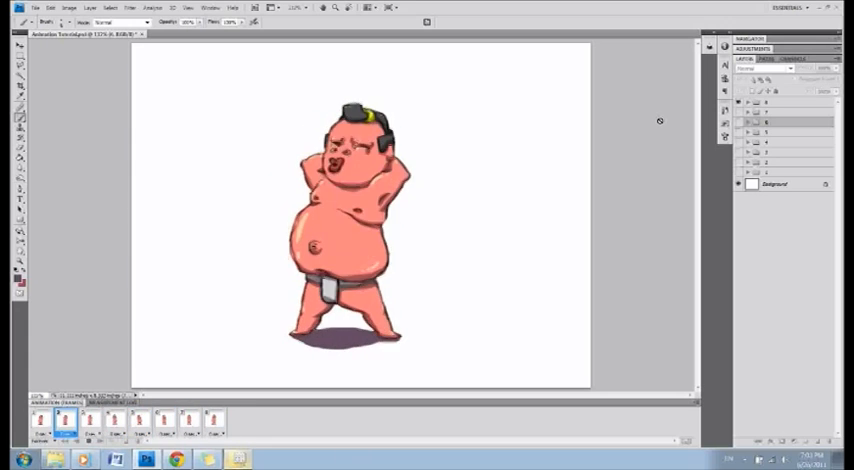
left_click(116, 424)
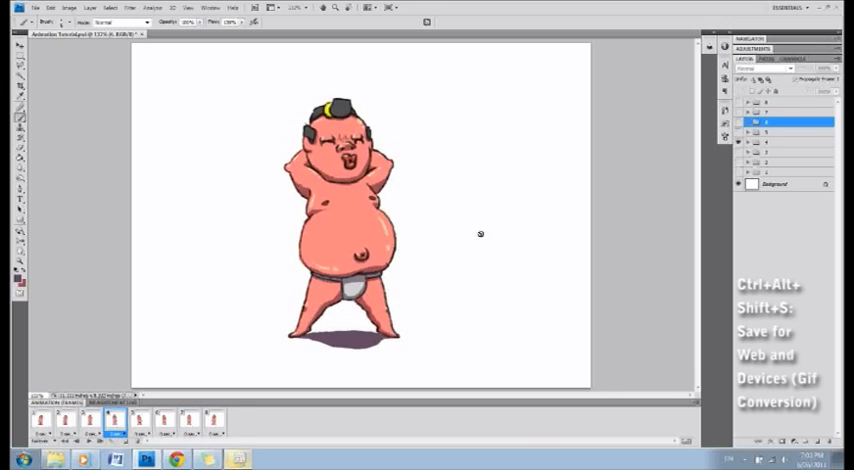
mouse_move(436, 264)
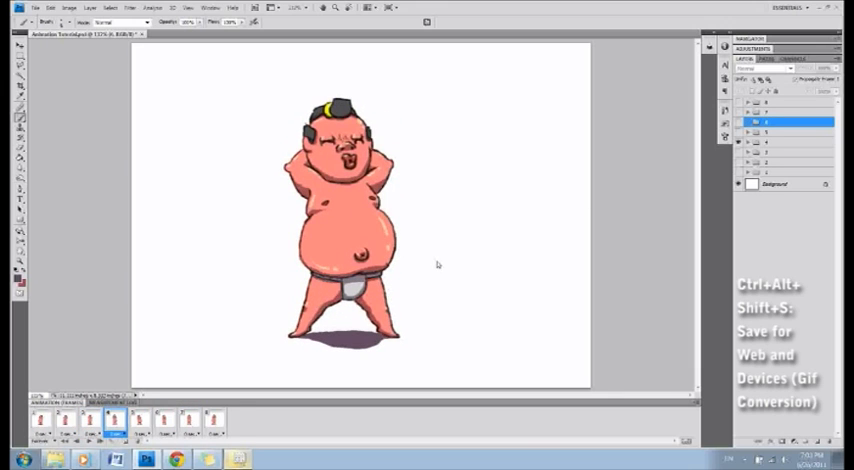
Save the animation as an animated GIF through Save for Web & Devices with default GIF settings
key("ctrl+alt+shift+s")
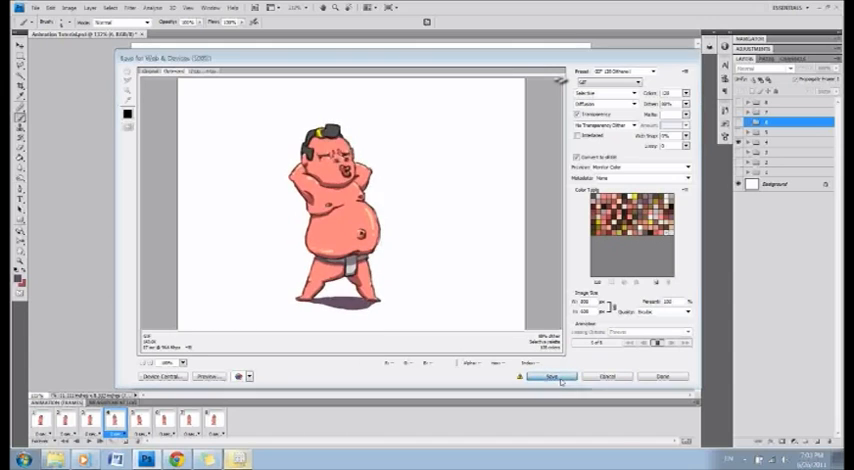
left_click(556, 376)
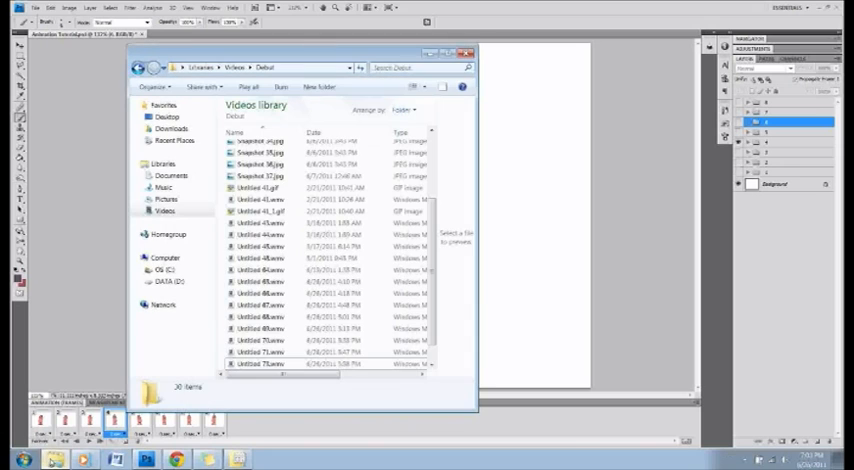
Locate Animation Tutorial.gif inside the Tutorials folder via Recent Places
left_click(176, 140)
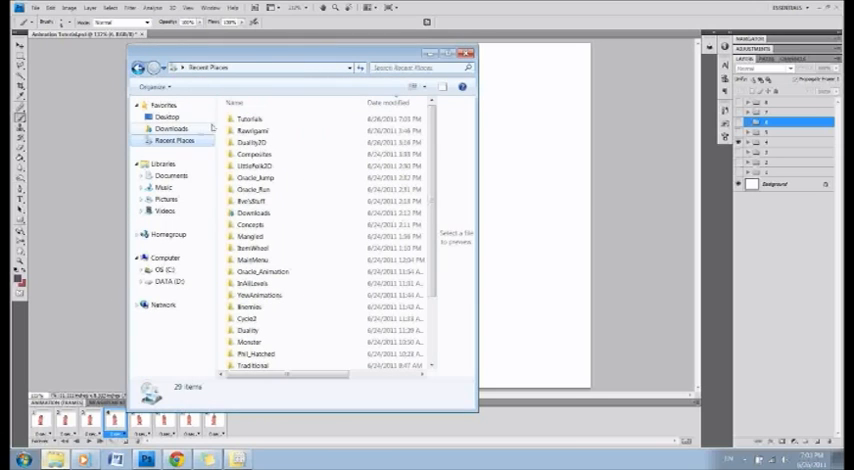
double_click(248, 116)
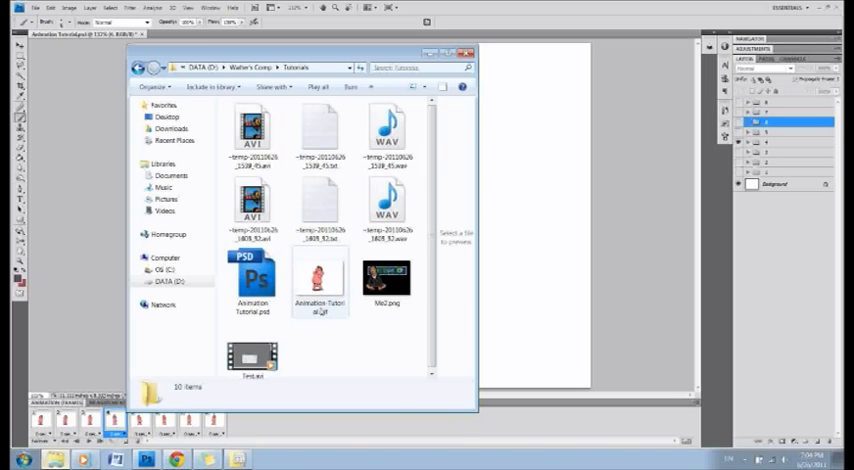
left_click(316, 284)
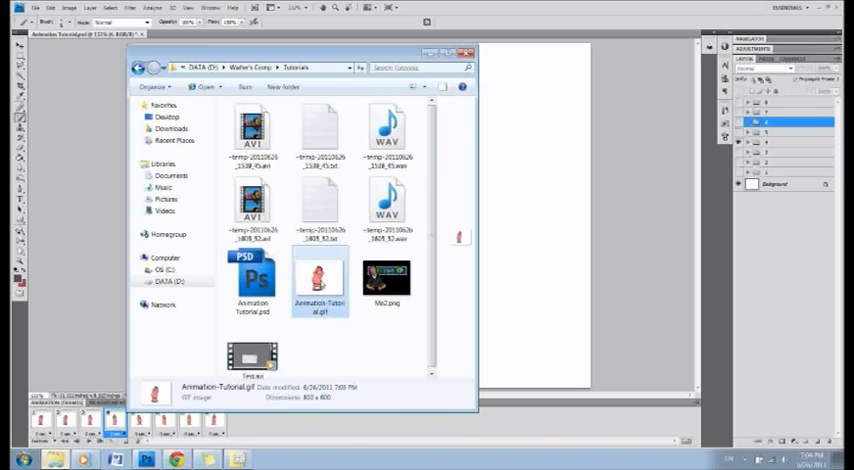